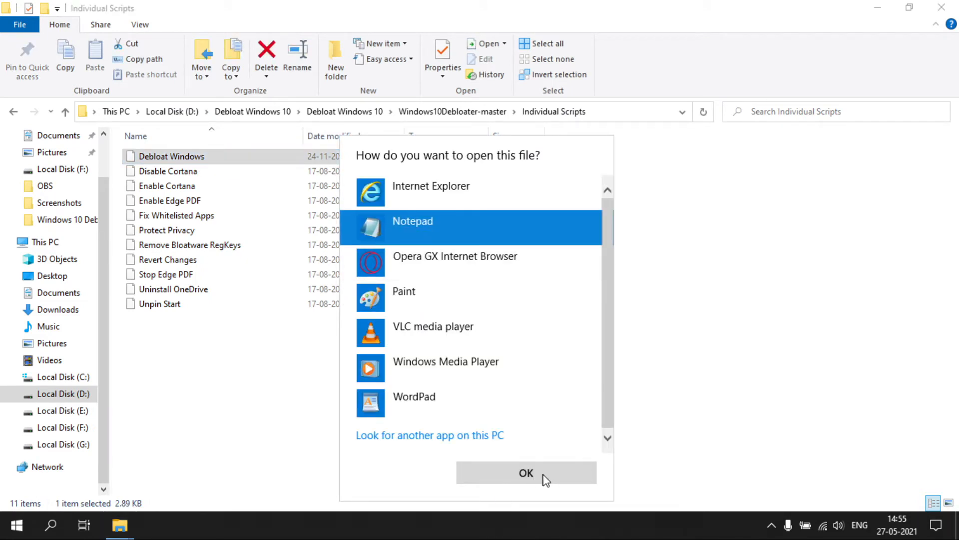
- Choose Notepad as the program to open the Debloat Windows script
{"action": "left_click", "coordinate": [527, 472]}
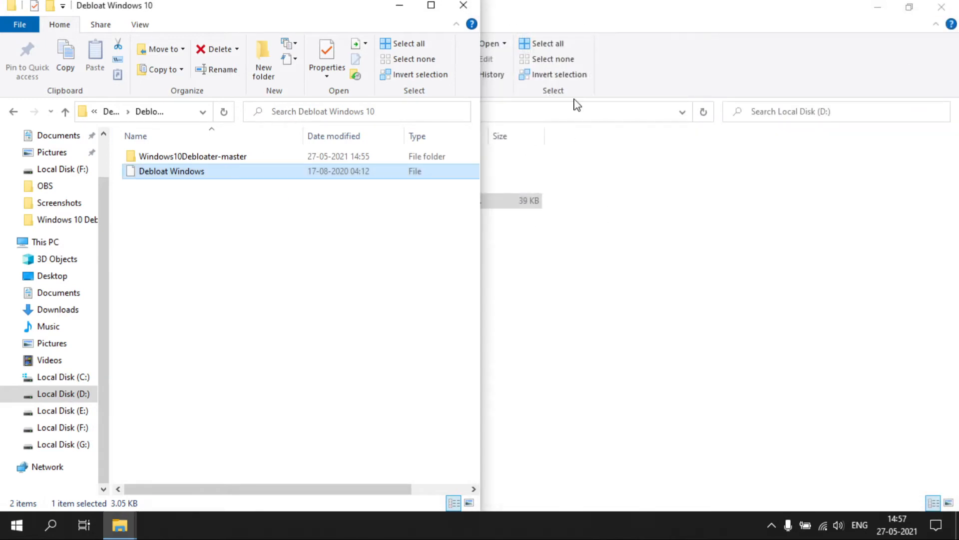
- Launch the Debloat Windows script, bringing up the Windows10Debloater window via PowerShell
{"action": "double_click", "coordinate": [170, 171]}
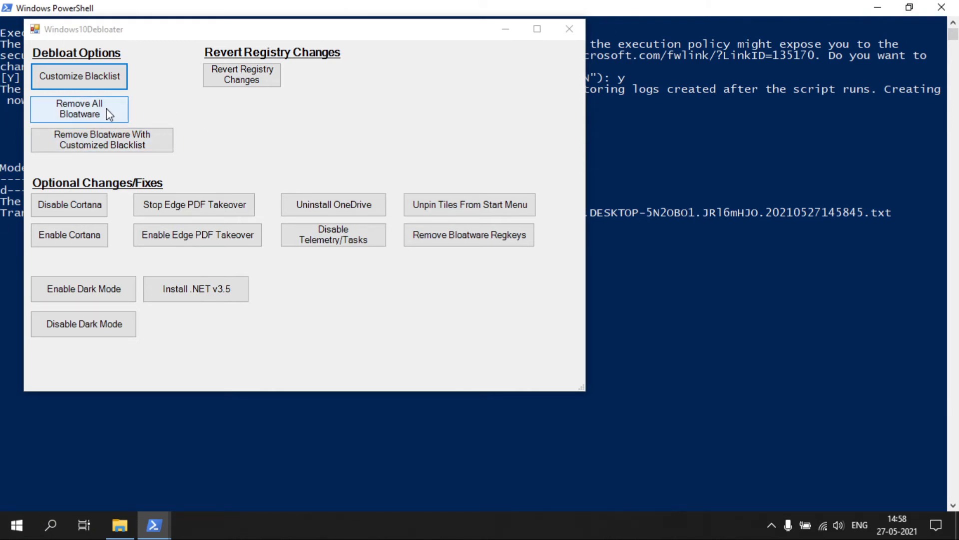
- Start Remove All Bloatware so PowerShell begins uninstalling apps and leftover registry keys
{"action": "left_click", "coordinate": [78, 108]}
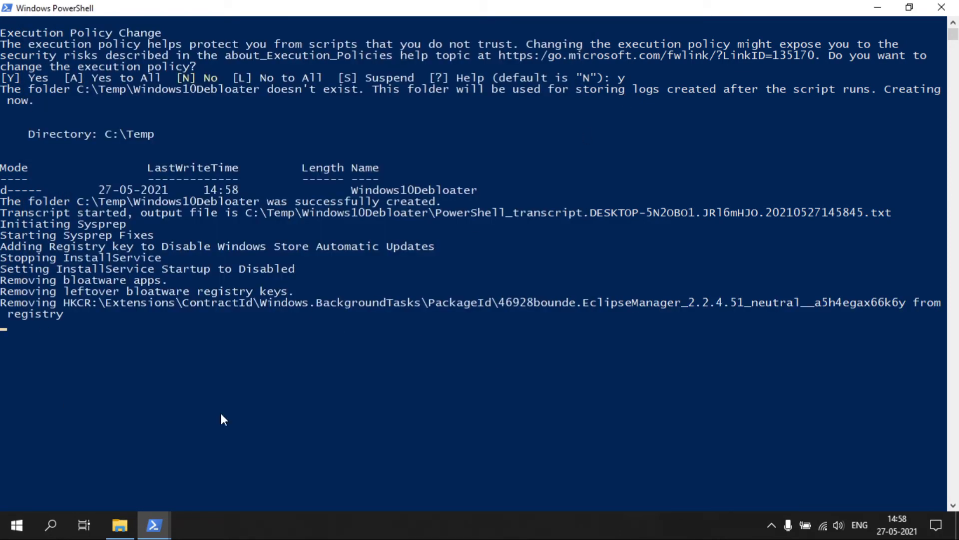